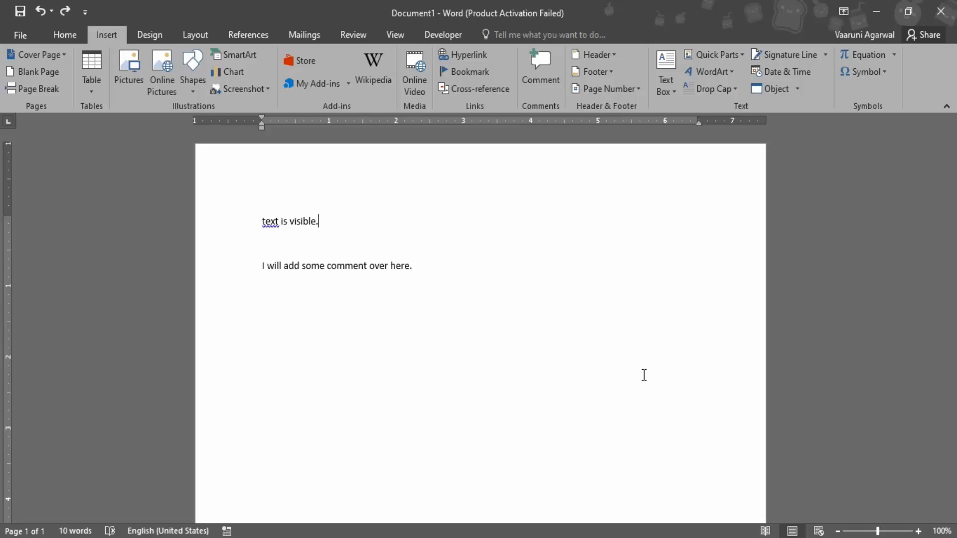
pyautogui.moveTo(416, 261)
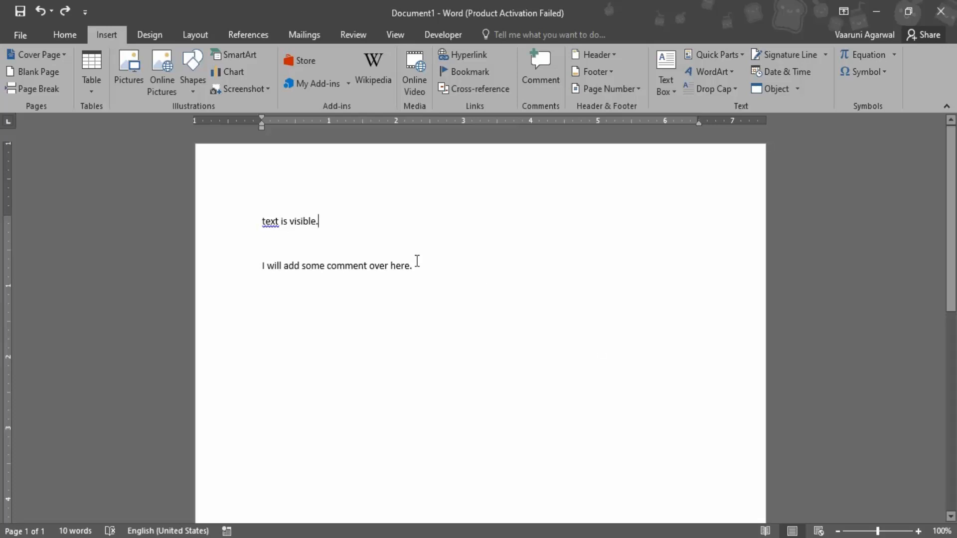
# - Select the sentence 'I will add some comment over here.' and insert a new comment on it
pyautogui.click(64, 34)
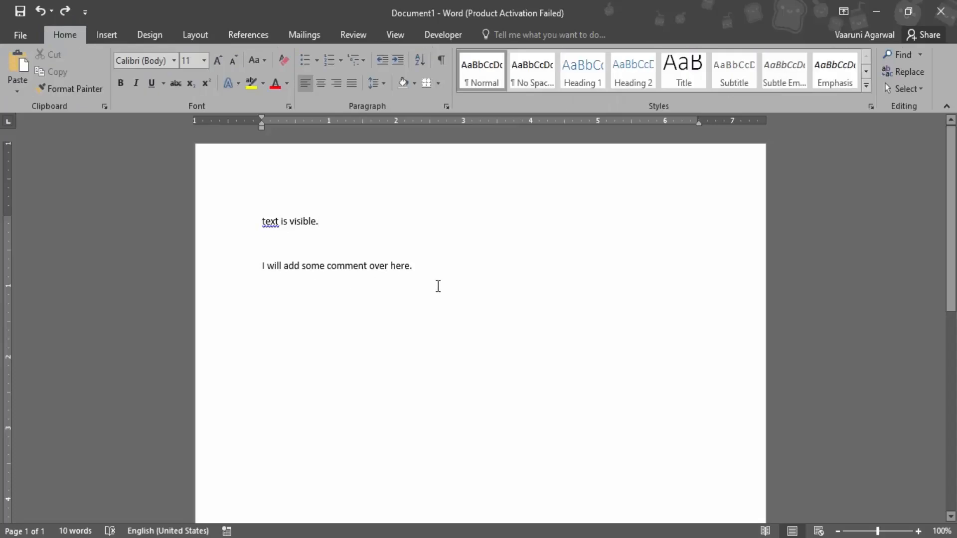
pyautogui.click(318, 221)
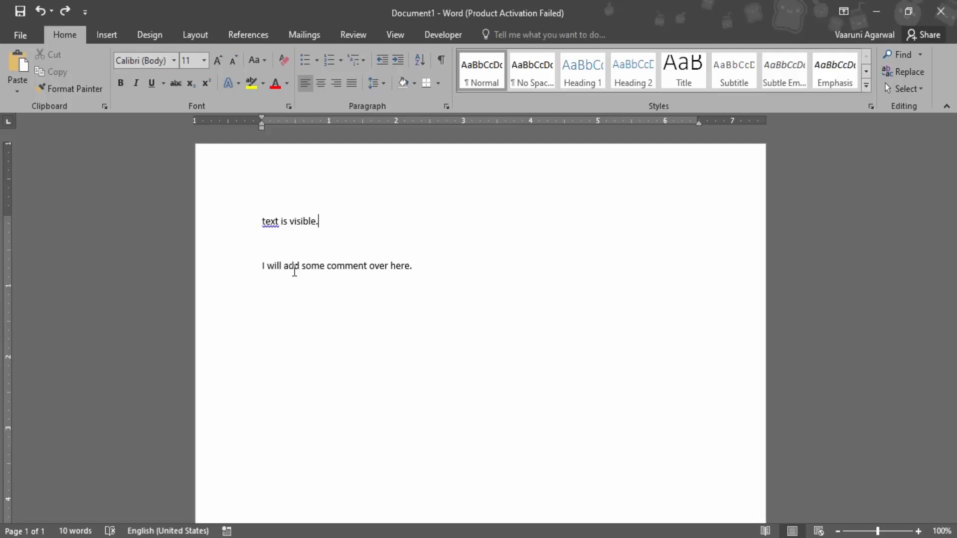
pyautogui.tripleClick(335, 265)
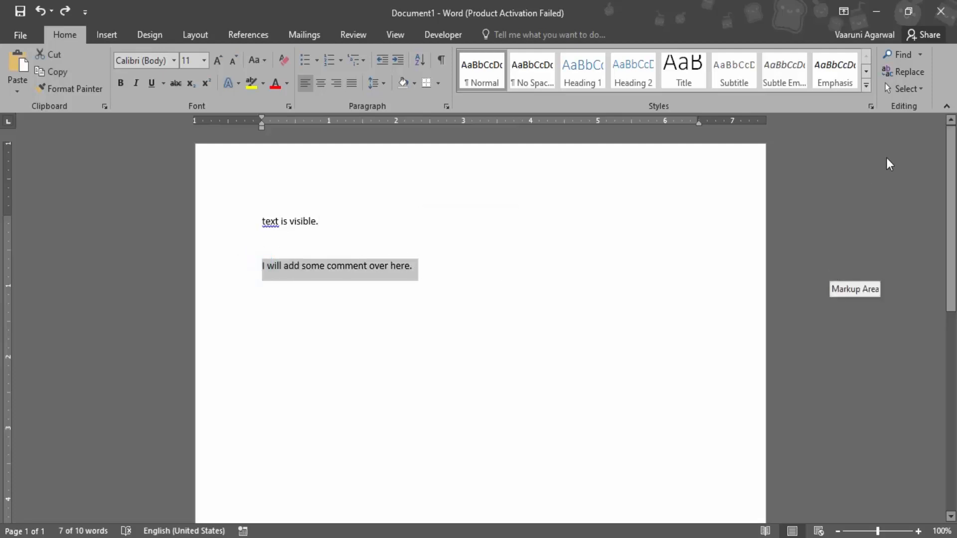
pyautogui.moveTo(432, 285)
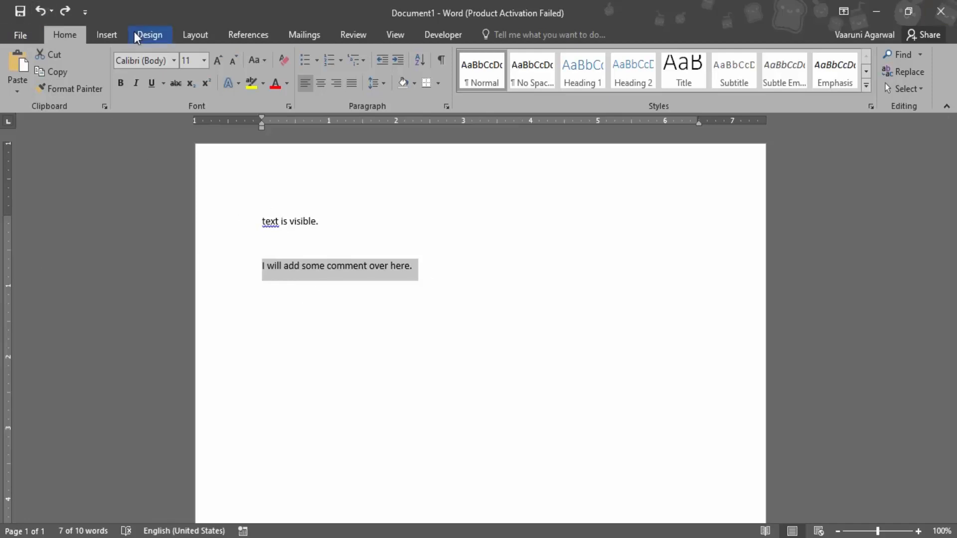
pyautogui.click(107, 35)
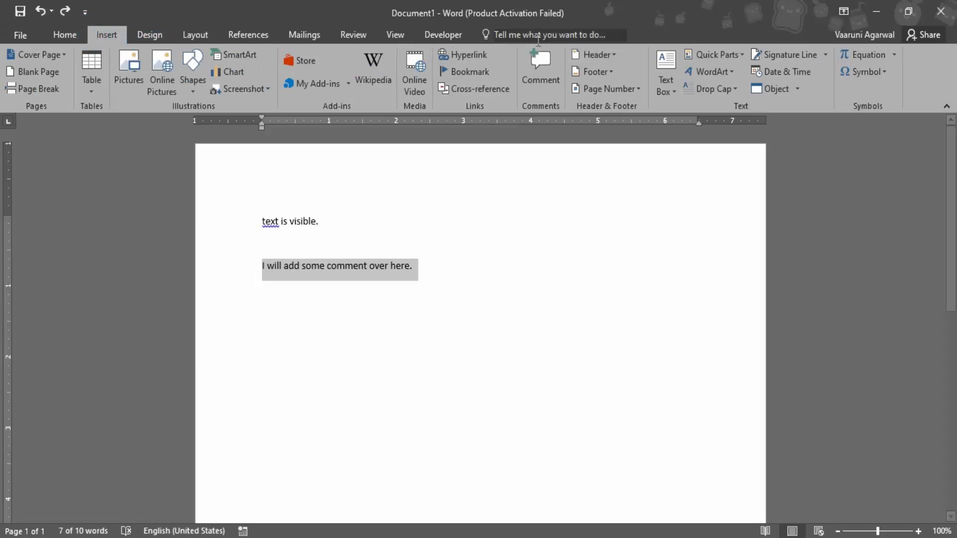
pyautogui.moveTo(540, 66)
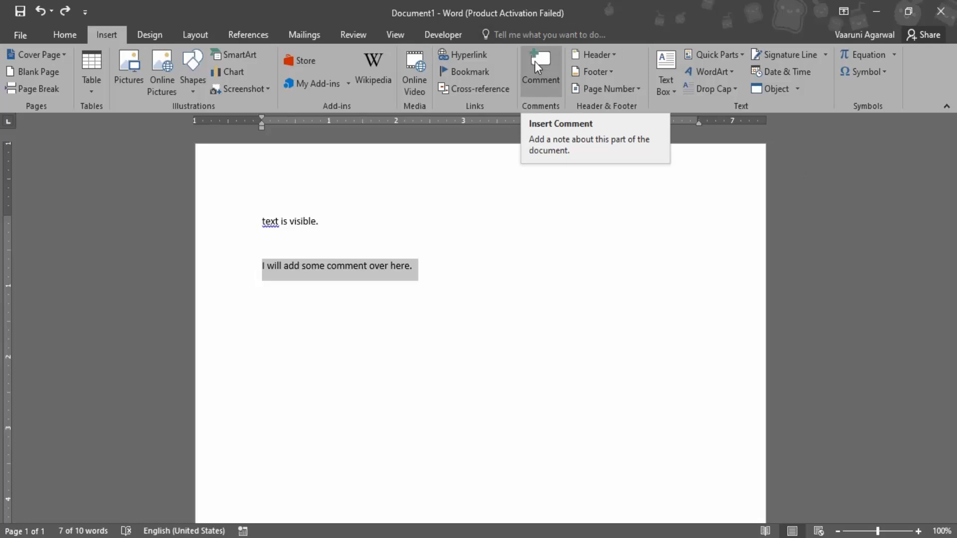
pyautogui.click(540, 67)
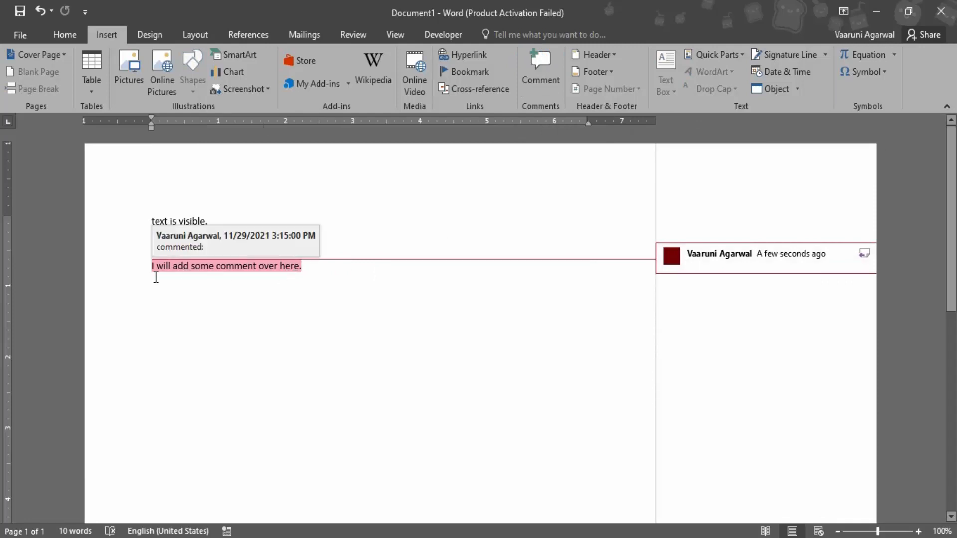
# - Fill the comment balloon with 'This is a sample comment.'
pyautogui.click(687, 263)
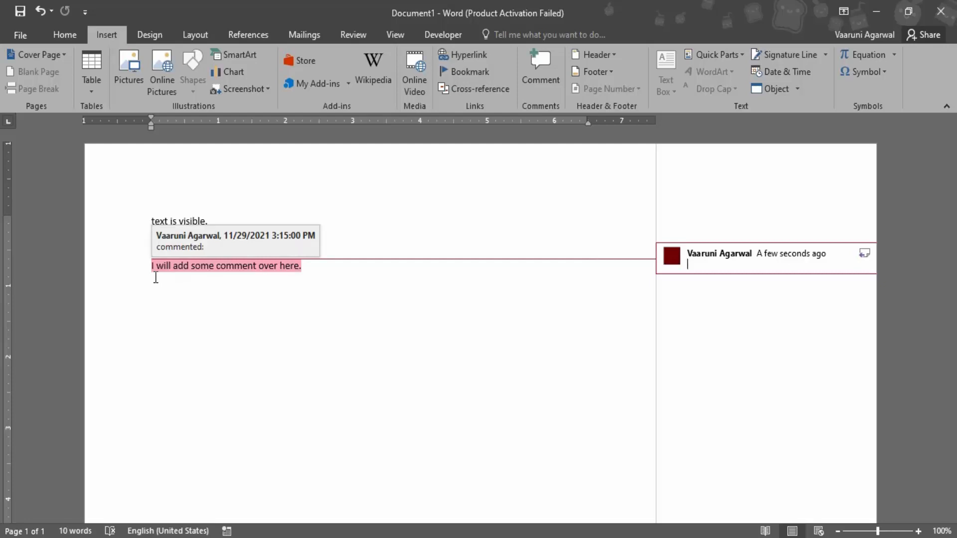
pyautogui.moveTo(729, 328)
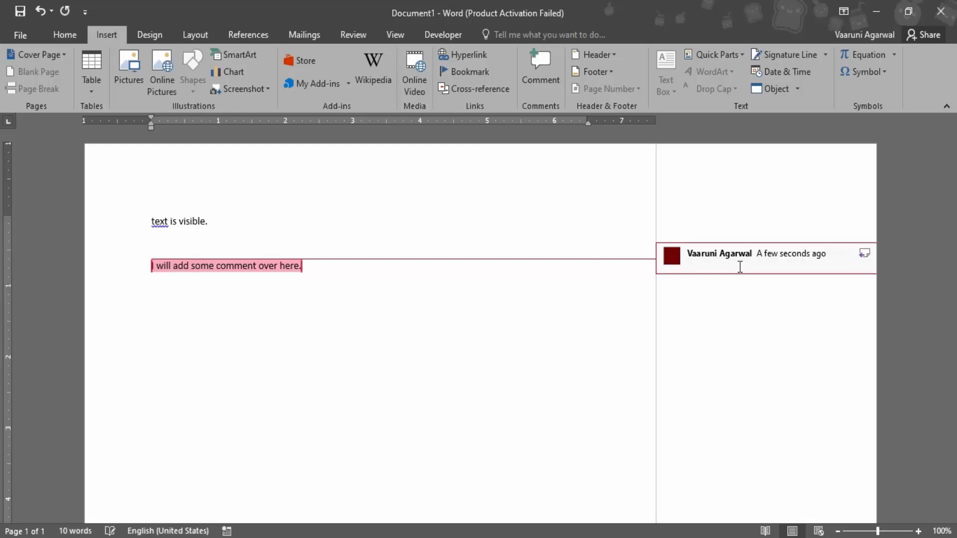
pyautogui.write('This is')
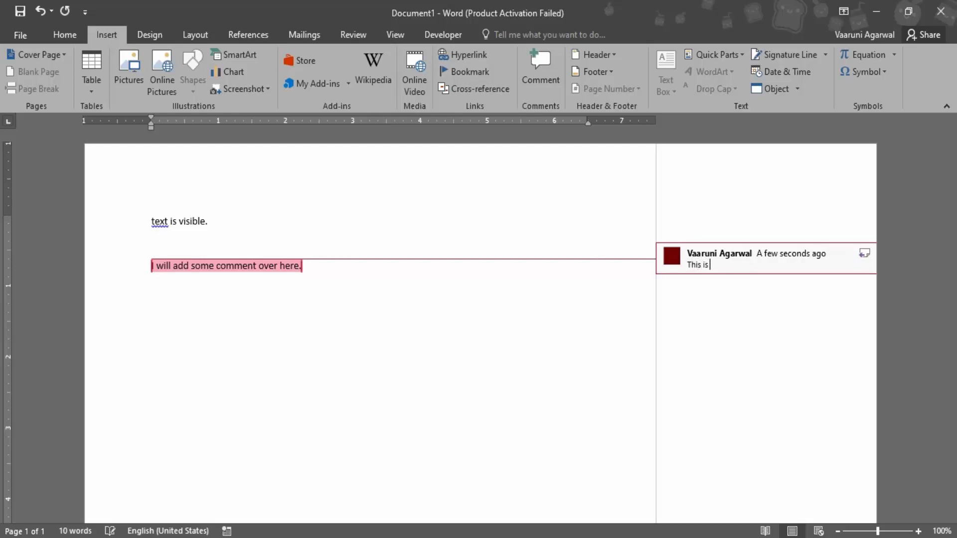
pyautogui.write('a sampl')
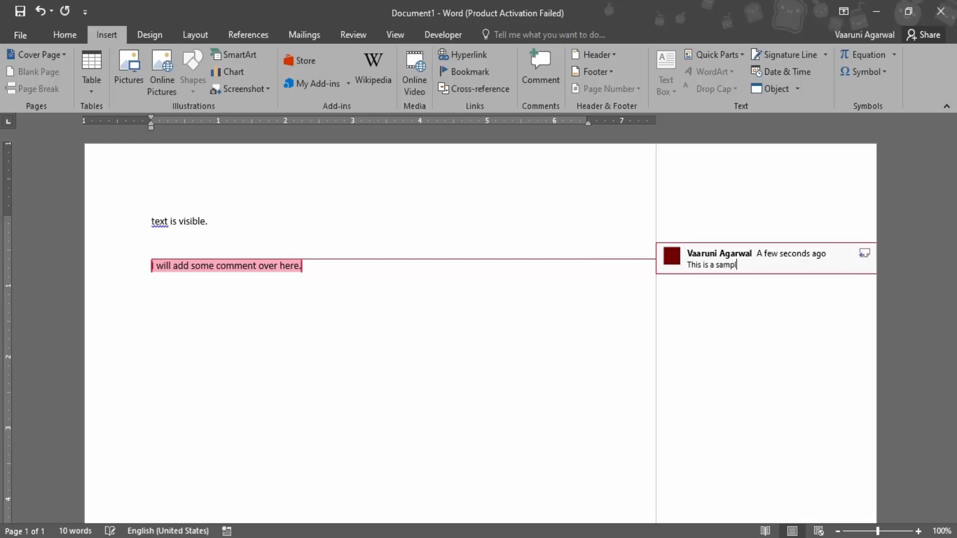
pyautogui.write('e commen')
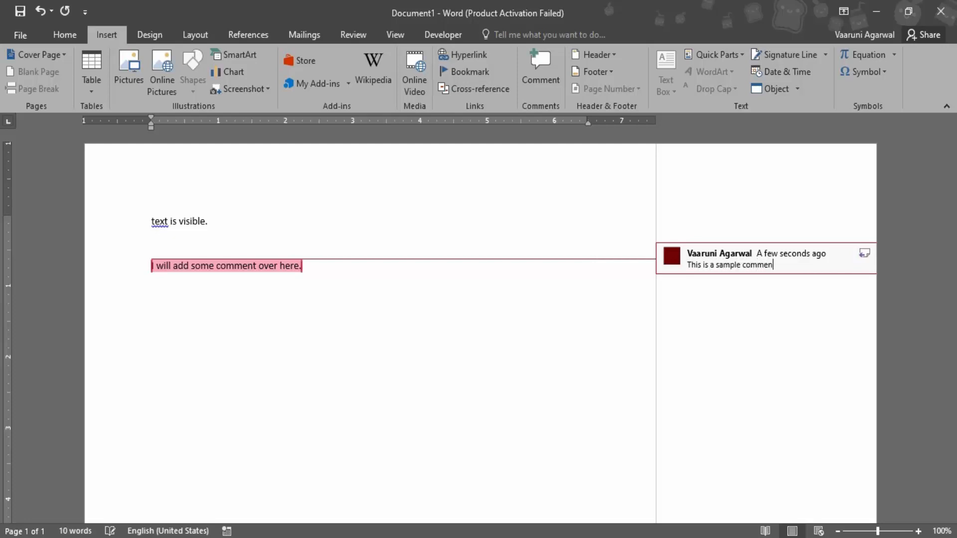
pyautogui.write('t.')
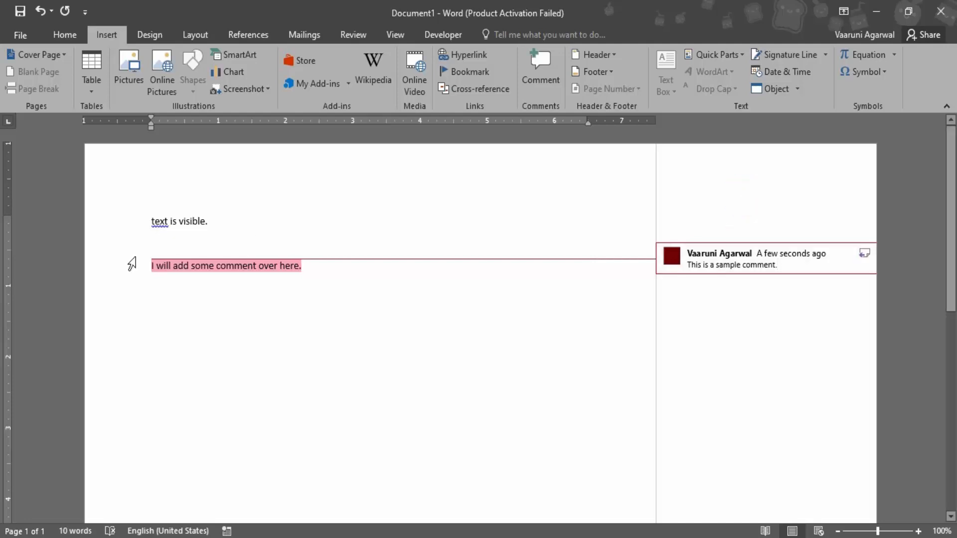
# - Start a new paragraph after the commented sentence reading 'Text is added over here.'
pyautogui.click(337, 266)
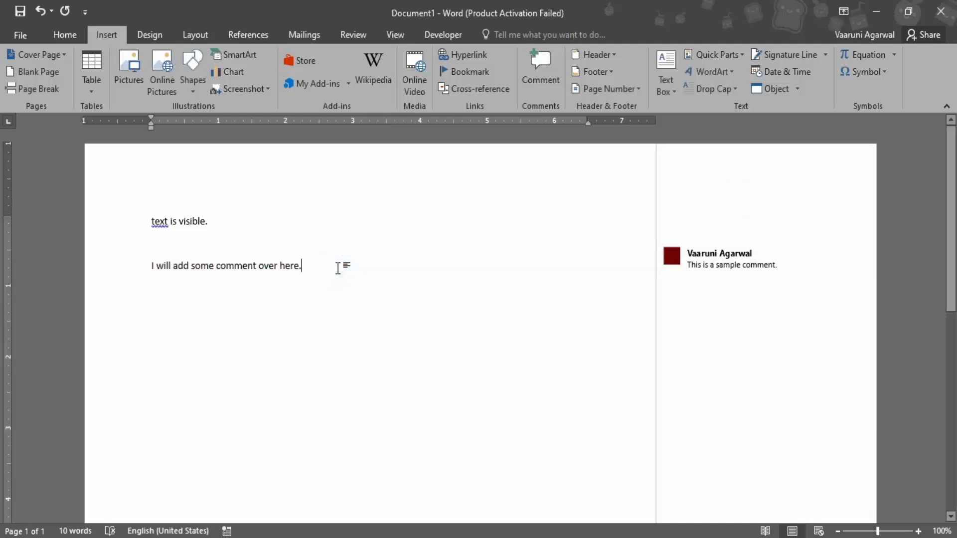
pyautogui.press('enter')
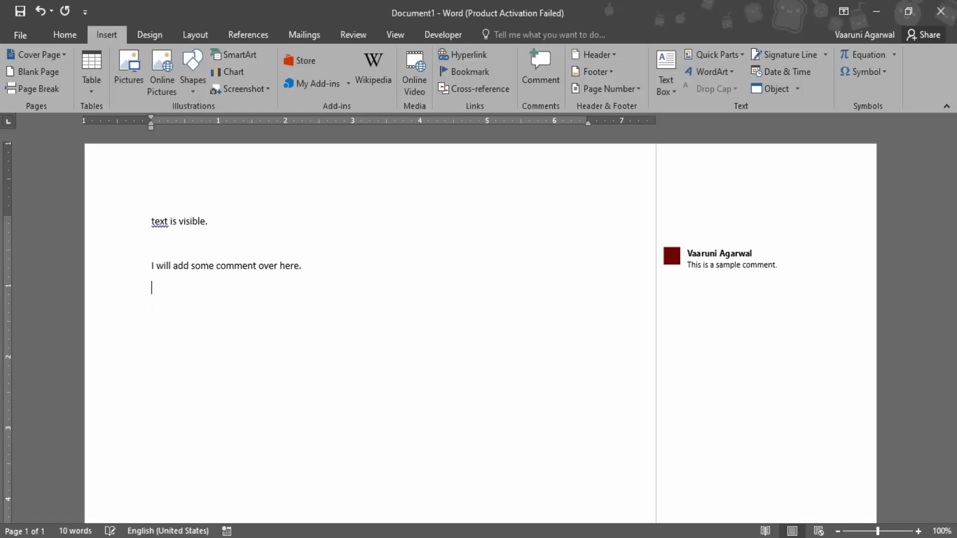
pyautogui.write('Text is')
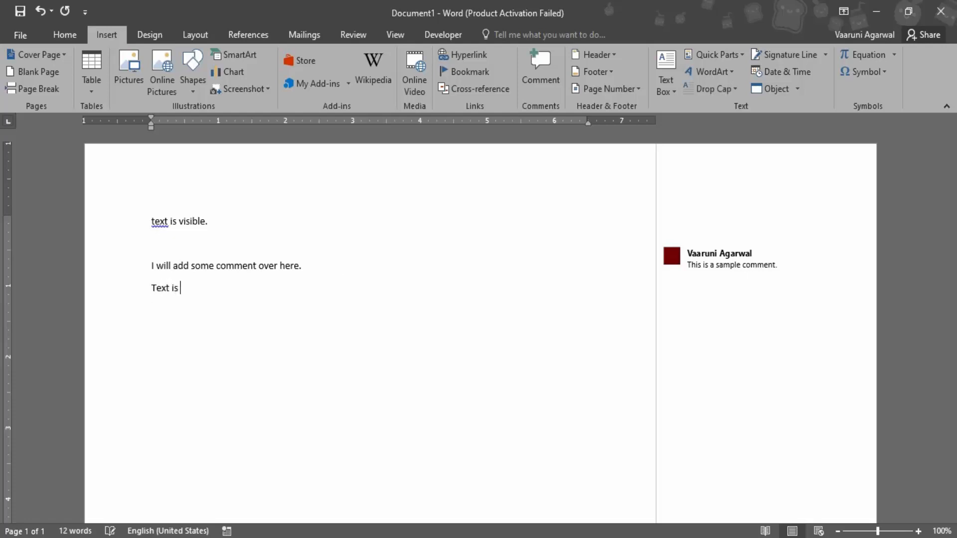
pyautogui.write('added over here.')
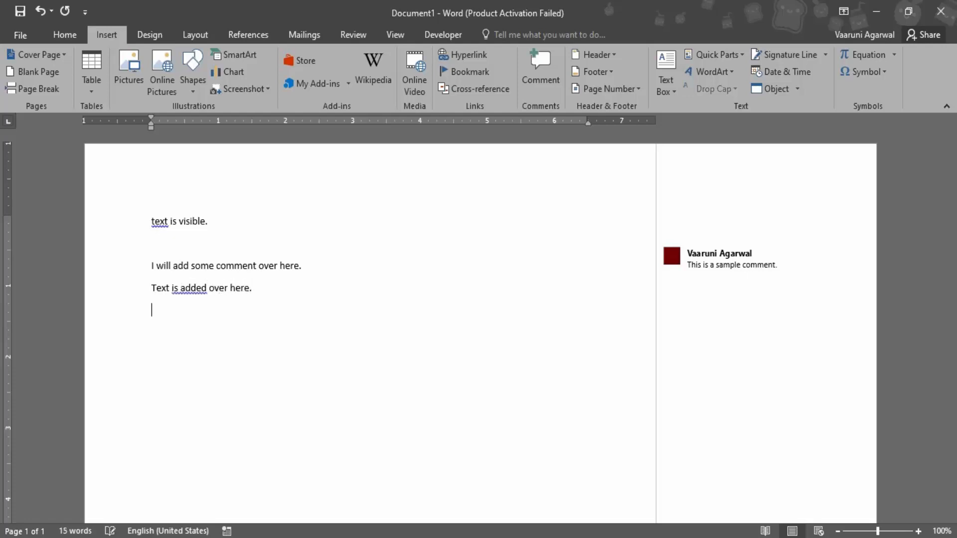
pyautogui.click(733, 264)
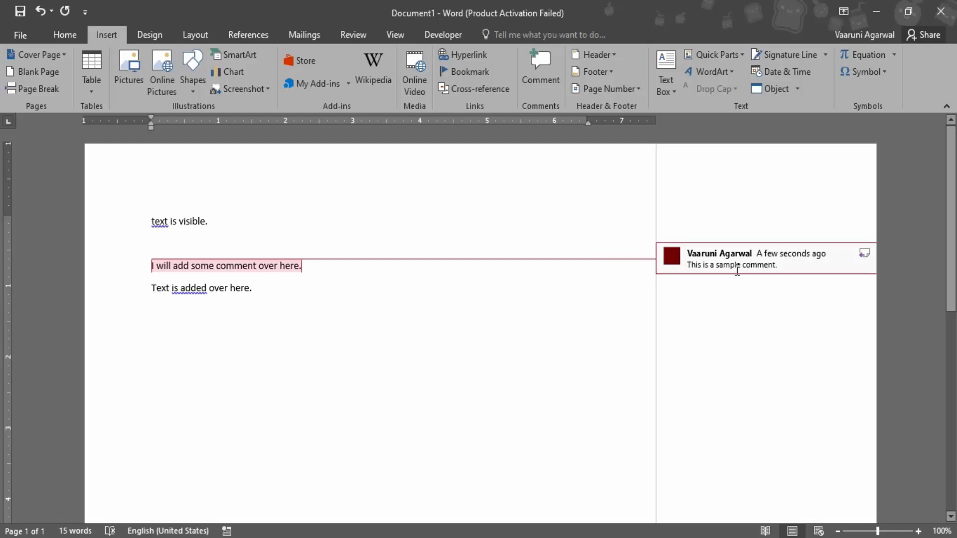
pyautogui.moveTo(754, 265)
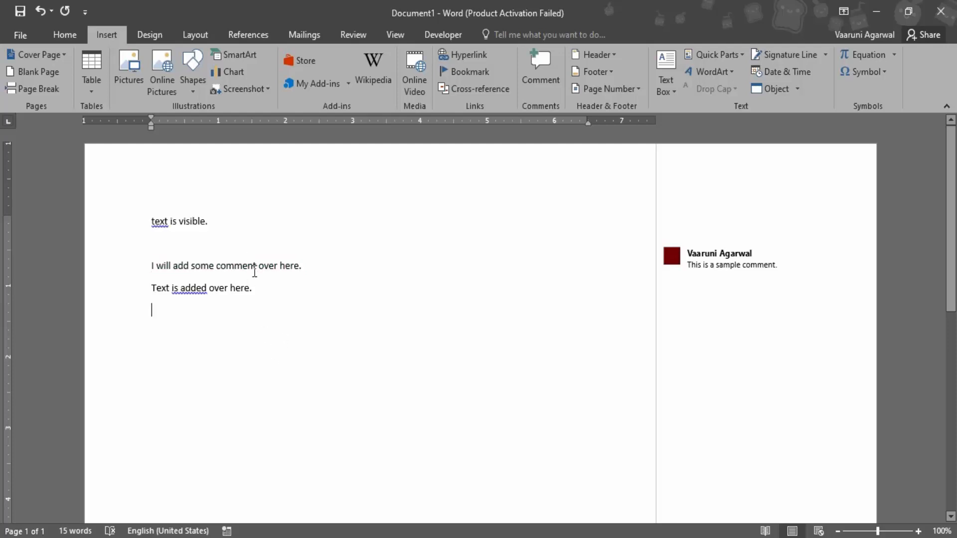
# - Append 'I have edited it.' to the end of the sample comment's text
pyautogui.click(731, 264)
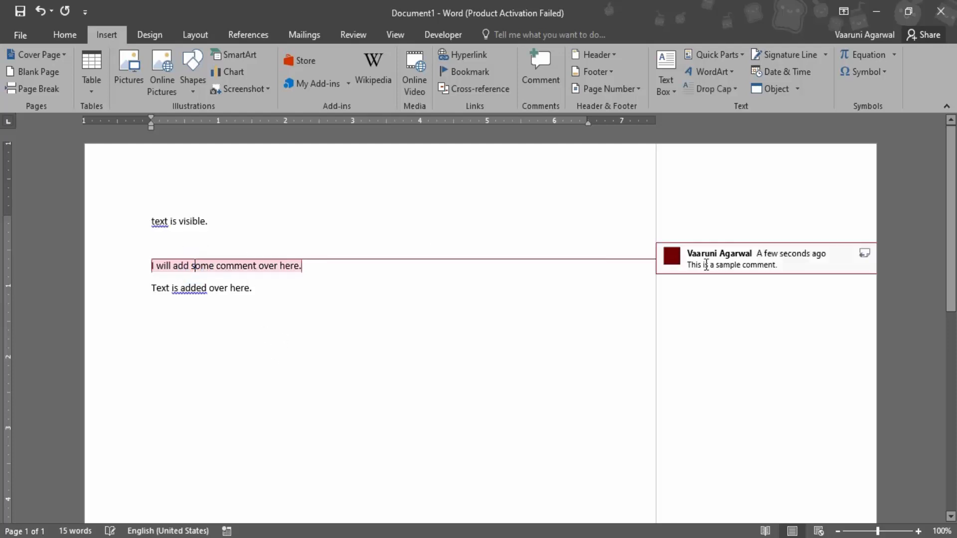
pyautogui.click(238, 265)
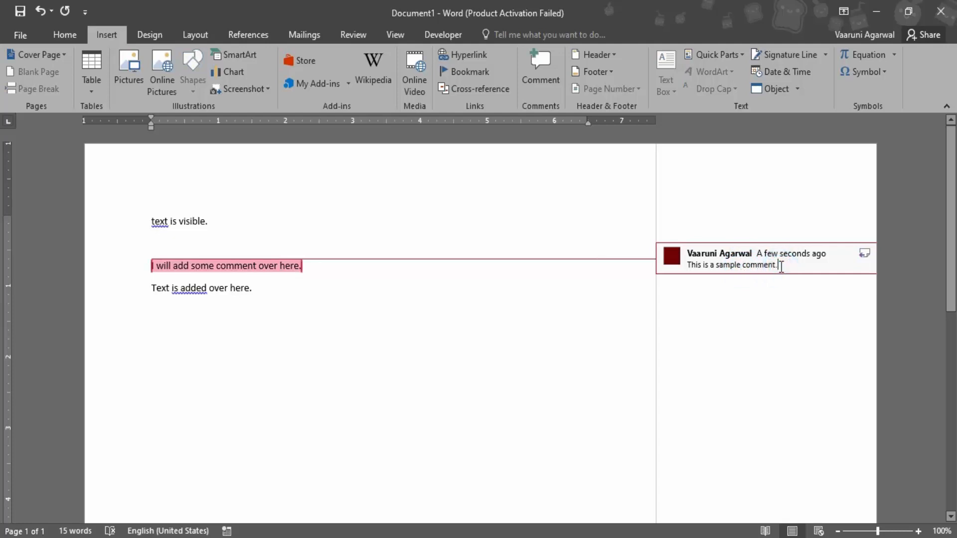
pyautogui.write('I')
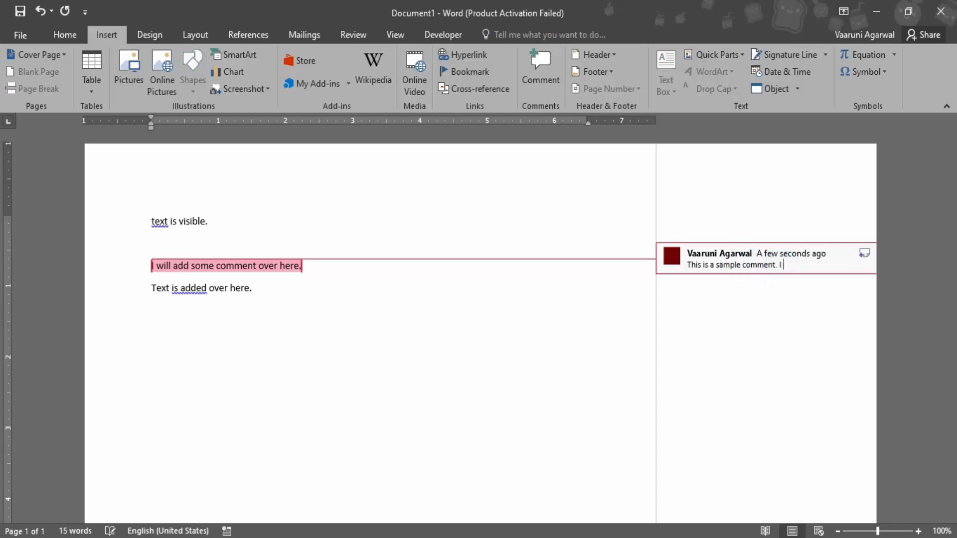
pyautogui.write('have edited it.')
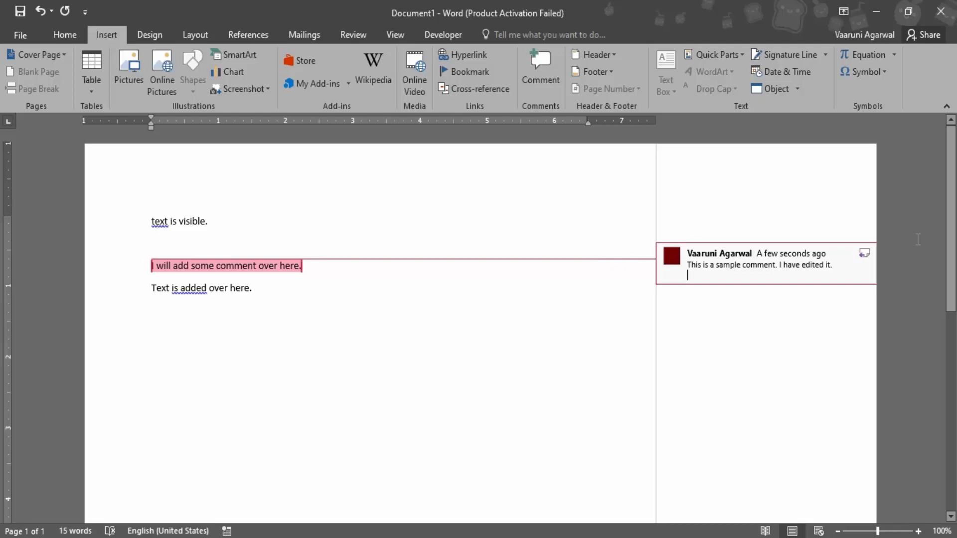
# - Reply to the comment with 'I have replied to comment.' and return to the document body
pyautogui.click(864, 252)
pyautogui.write('I have')
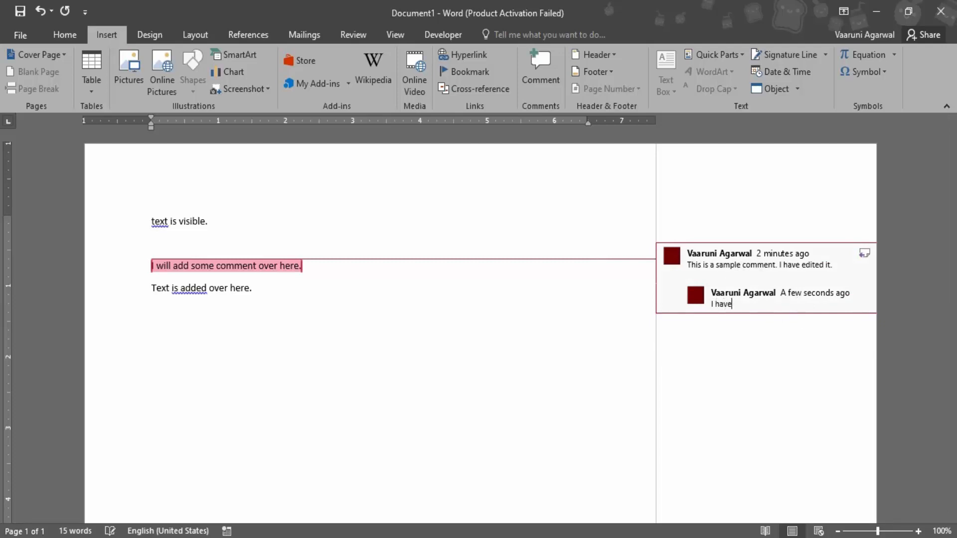
pyautogui.write('replied to co')
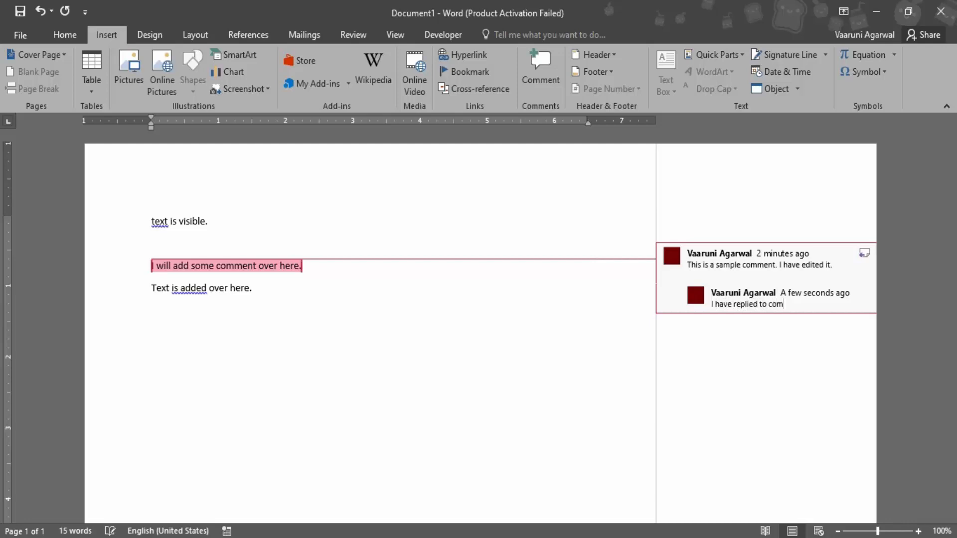
pyautogui.write('ment.')
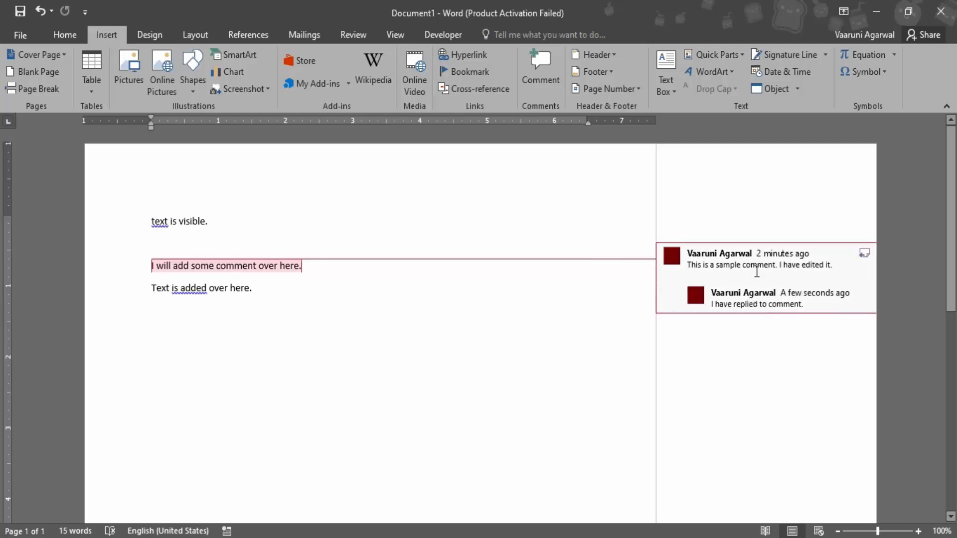
pyautogui.click(152, 330)
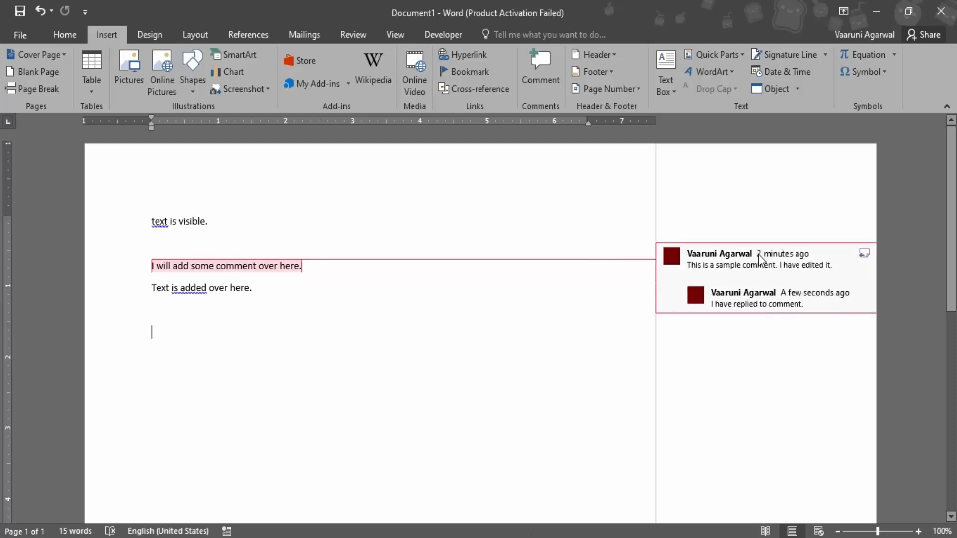